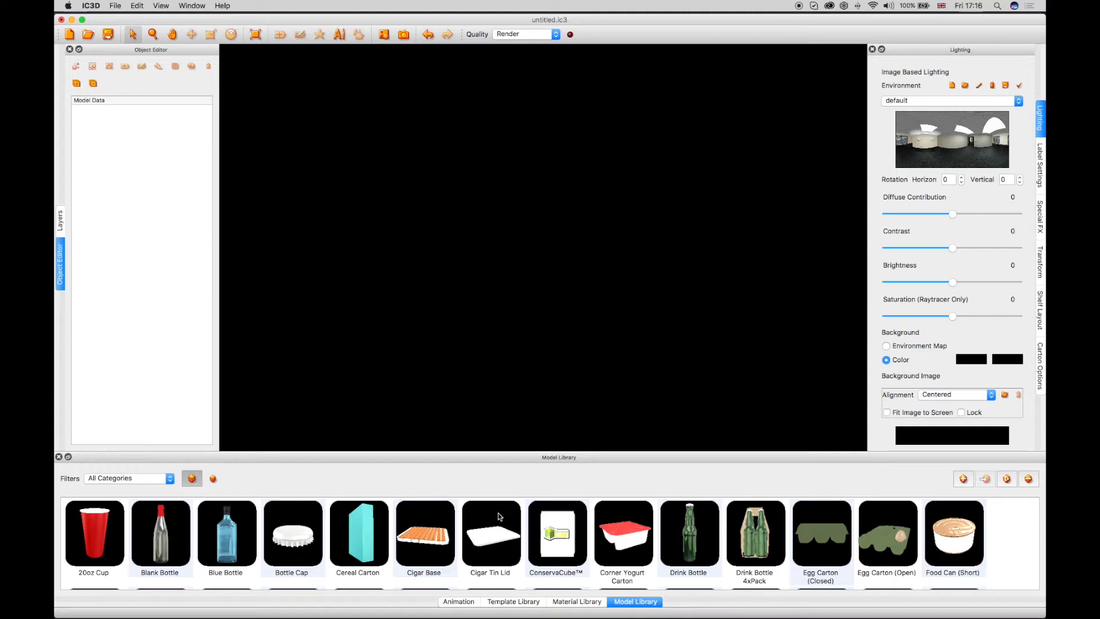
Scroll the Model Library options to reach the Add Flexible Content setup
scroll(down, 3)
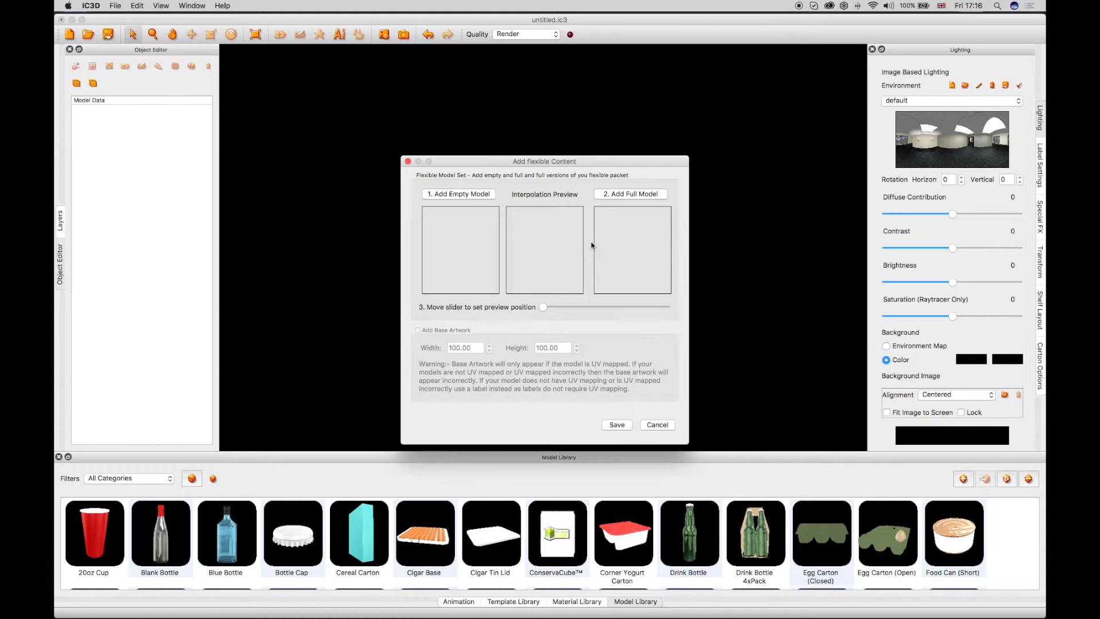
Load the empty bag model into the first flexible content slot
click(457, 194)
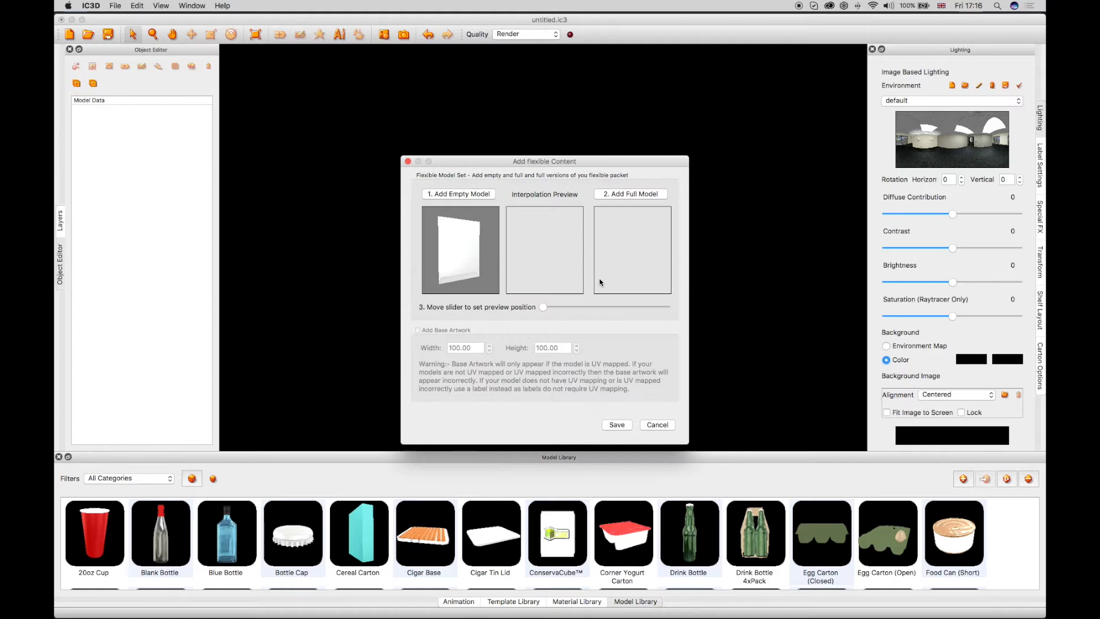
Add the full bag model and save the flexible set as 'Peanut Bag'
click(629, 193)
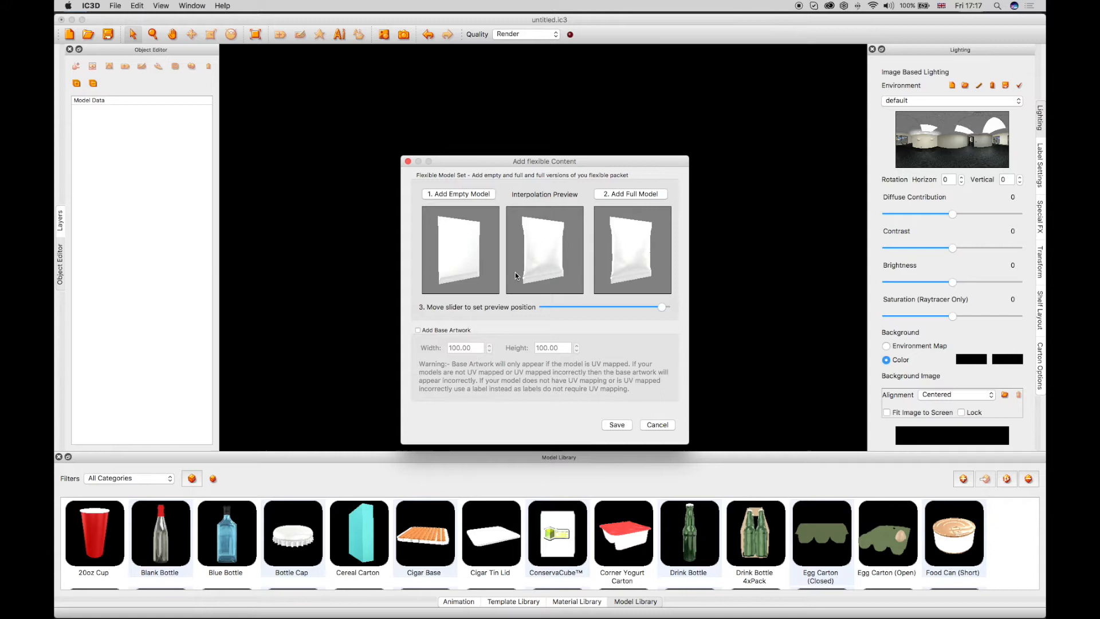
click(417, 330)
text(Peanut Bag)
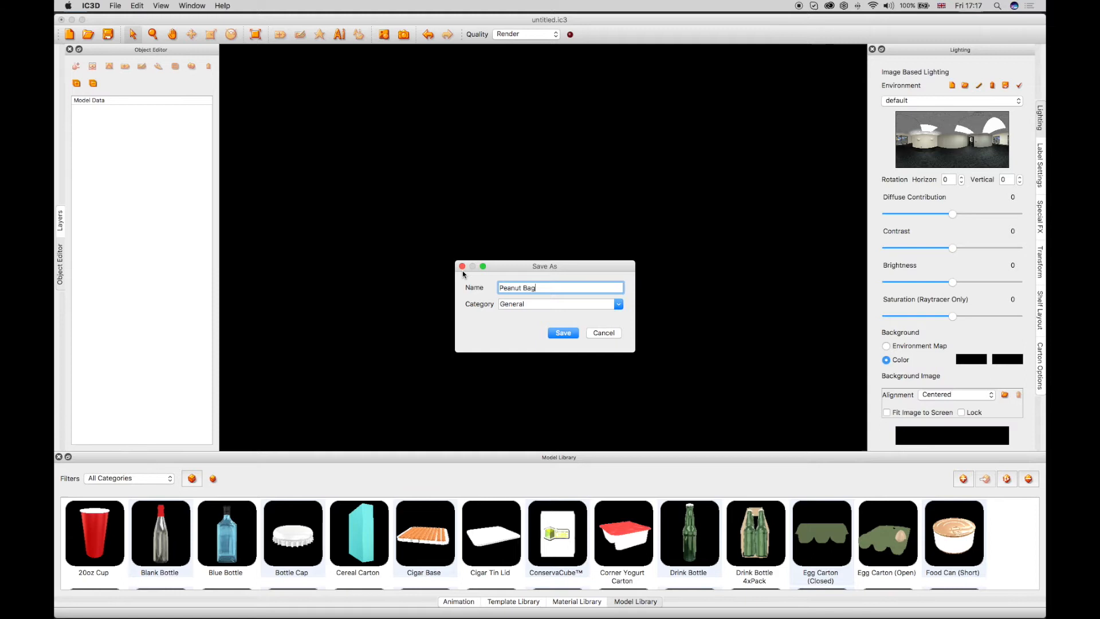
click(563, 332)
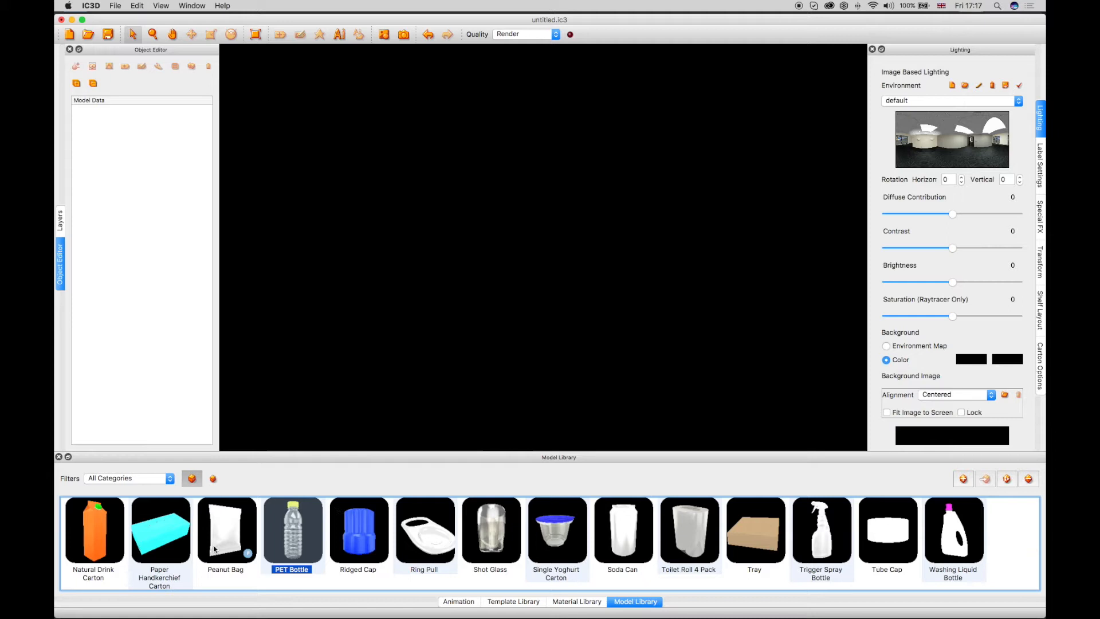
Place the Peanut Bag model from the library into the 3D scene
click(225, 530)
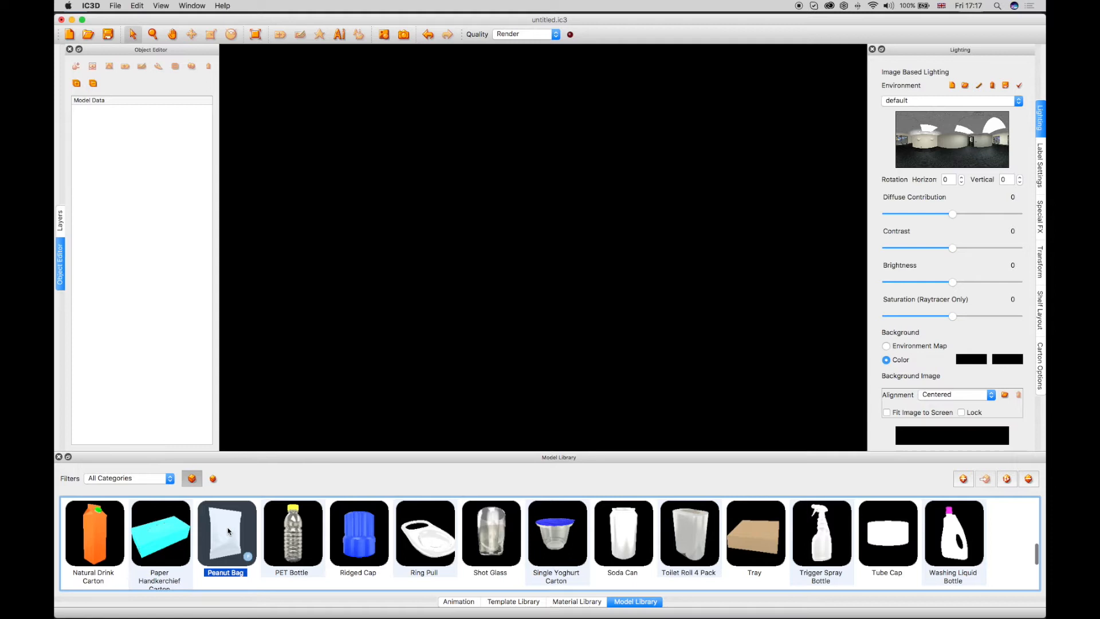
double_click(226, 533)
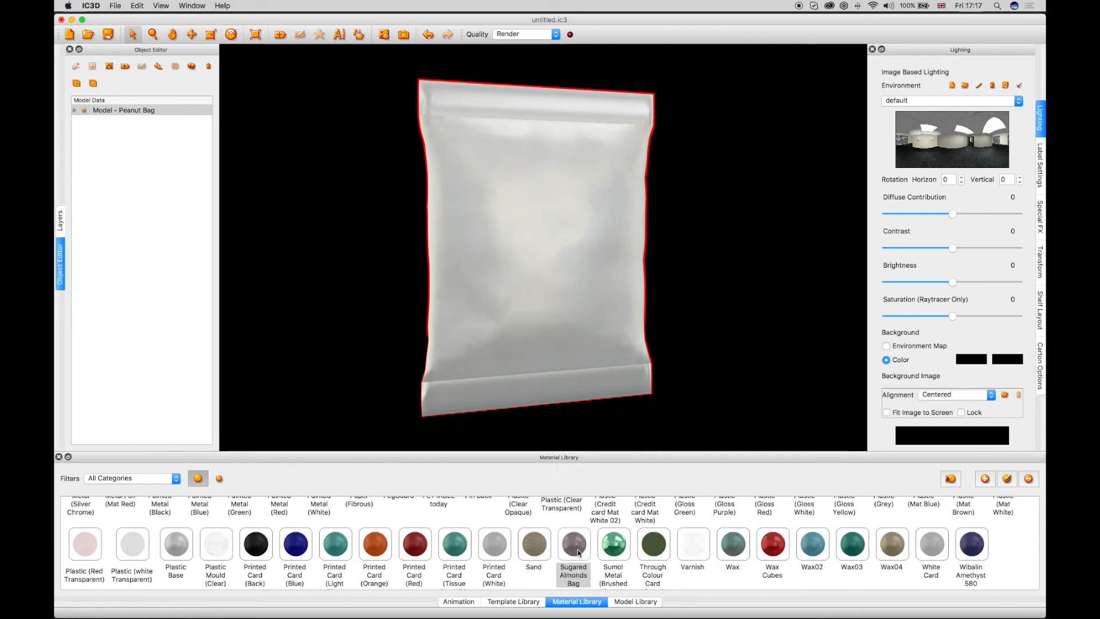
Apply the Sugared Almonds Bag material and show the Special FX settings
double_click(573, 543)
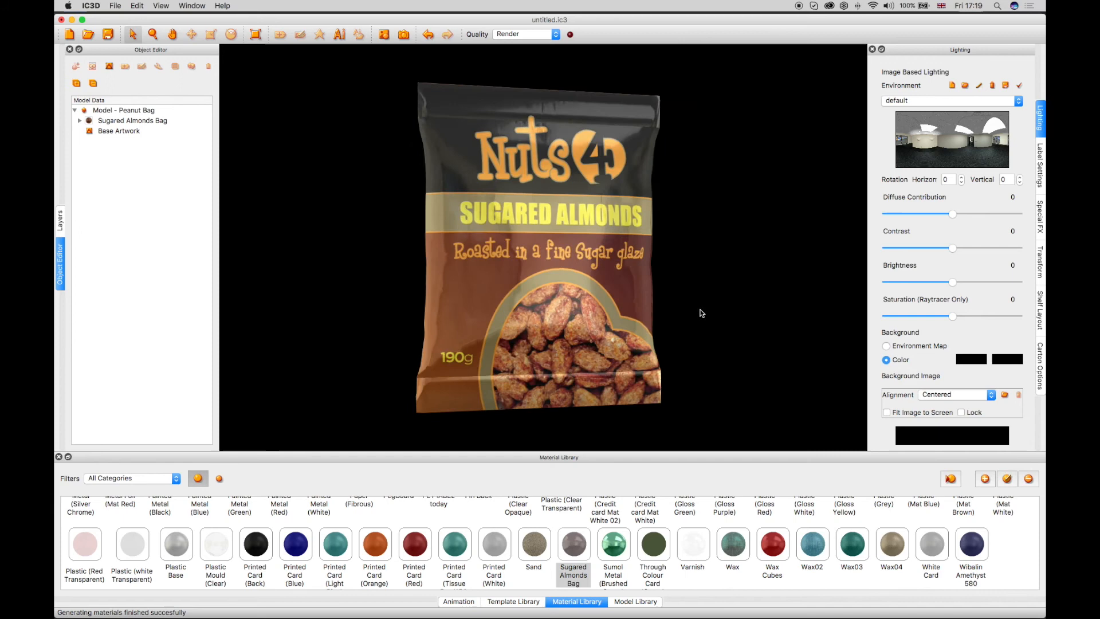
click(1041, 218)
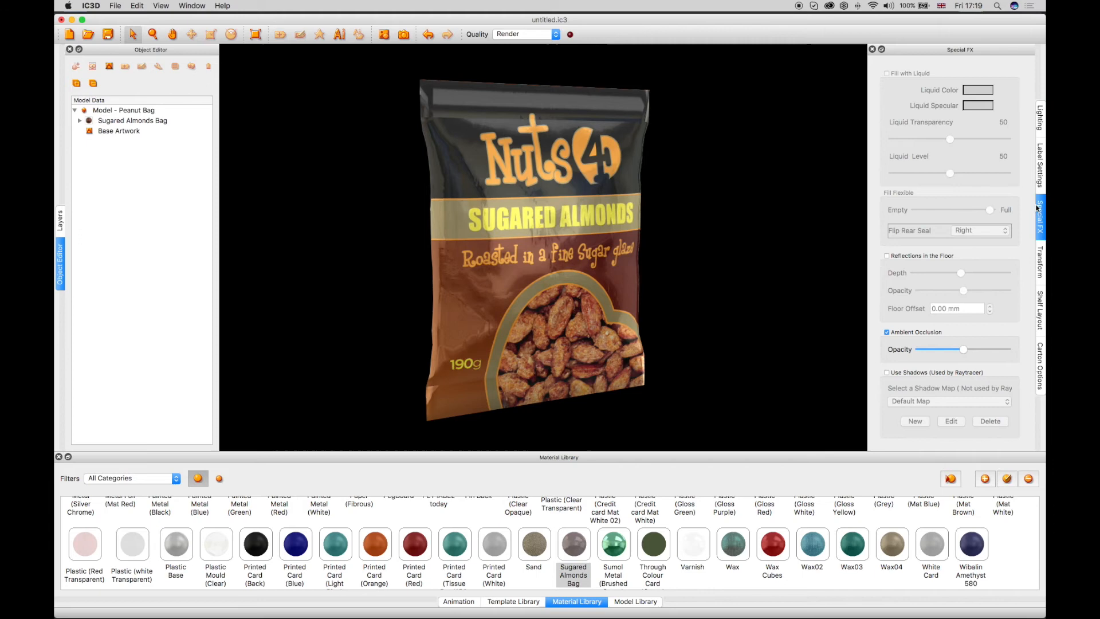